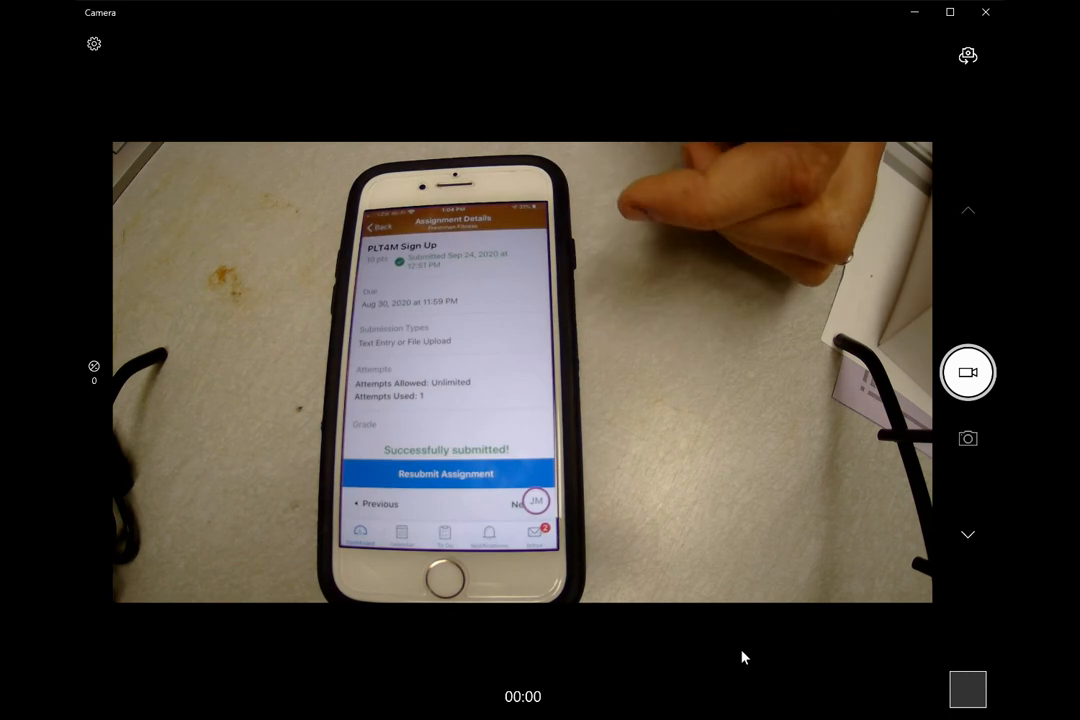
Resubmit the PLT4M Sign Up assignment choosing File Upload, reaching the Choose a File screen
{"action": "left_click", "coordinate": [444, 473]}
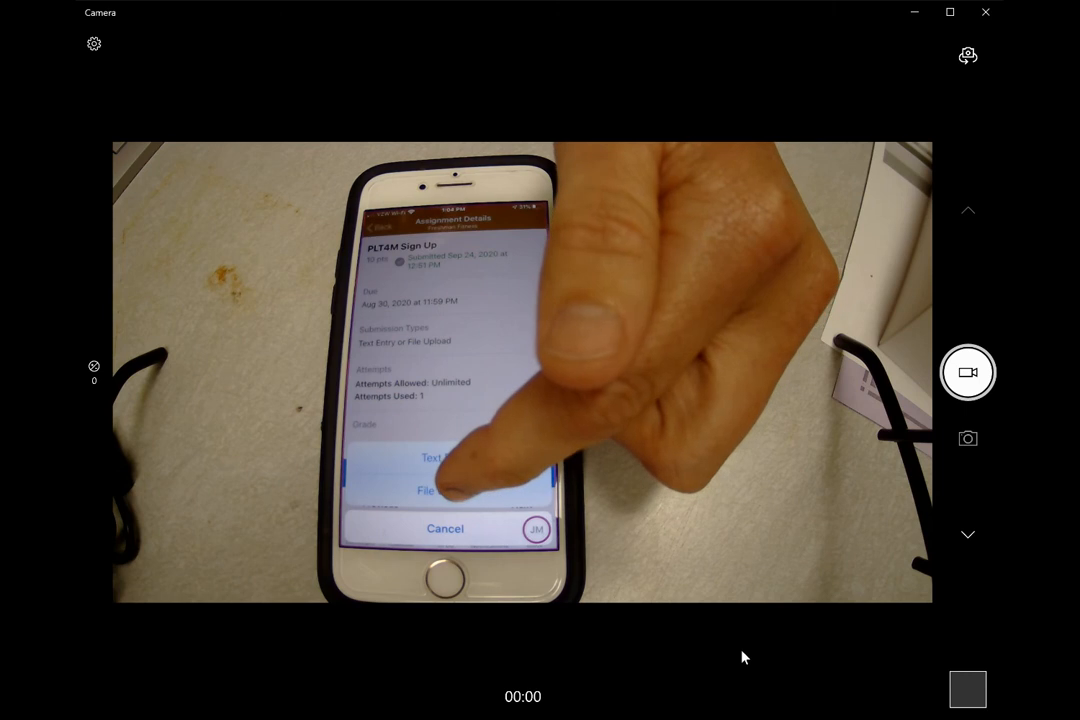
{"action": "left_click", "coordinate": [428, 491]}
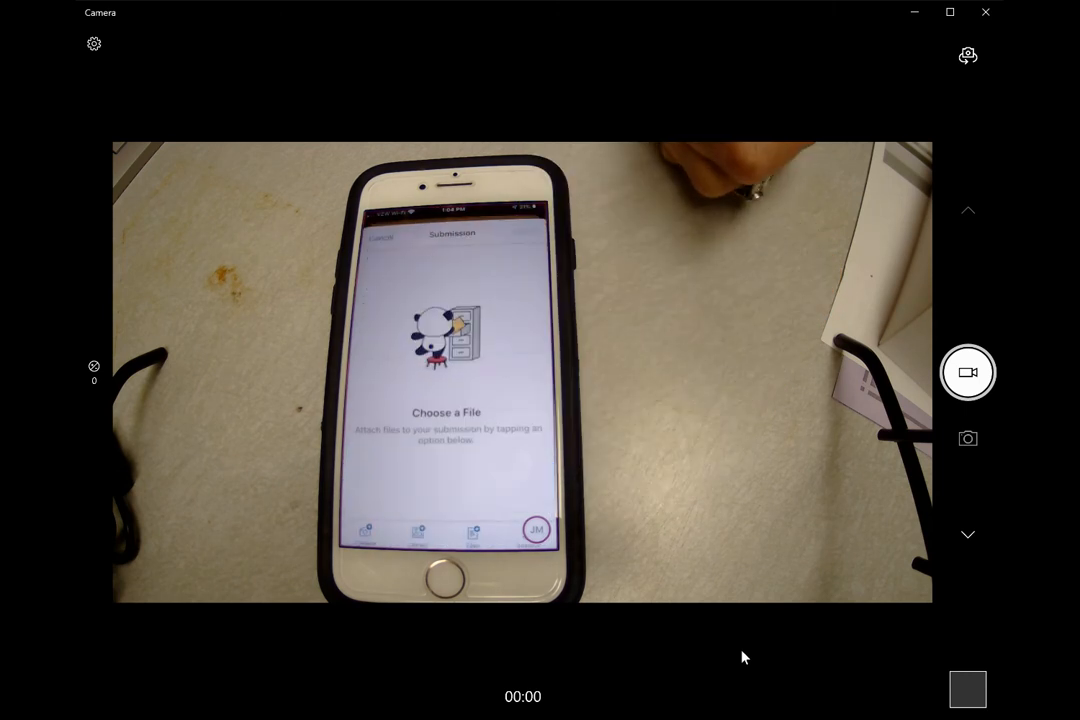